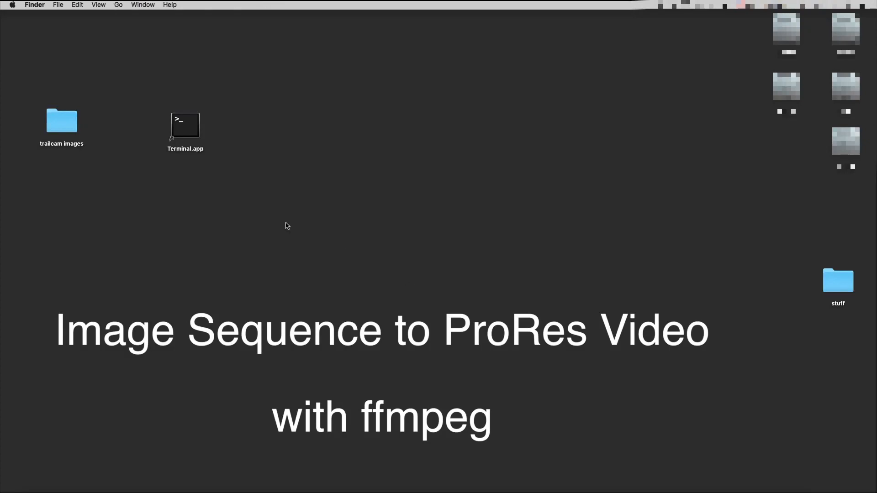
Move Terminal.app and the trailcam images folder to mid-desktop and go into trailcam images
{"action": "left_click_drag", "start_coordinate": [185, 125], "coordinate": [435, 144]}
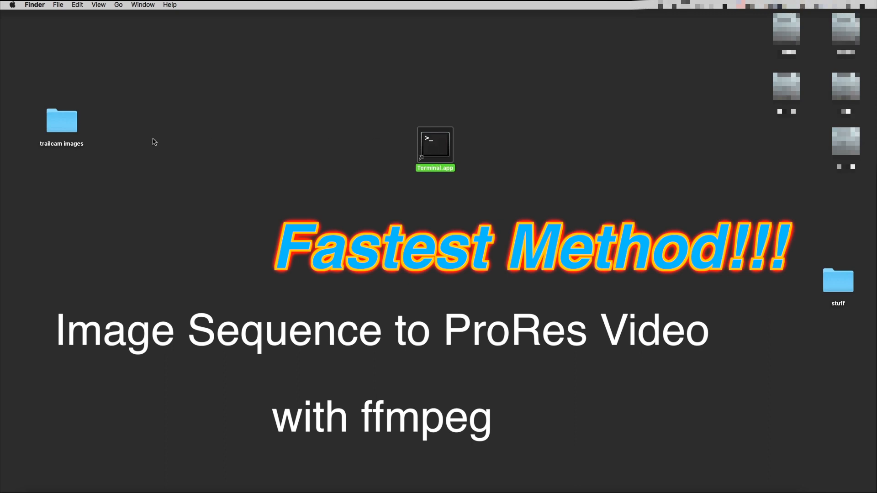
{"action": "left_click_drag", "start_coordinate": [61, 120], "coordinate": [343, 144]}
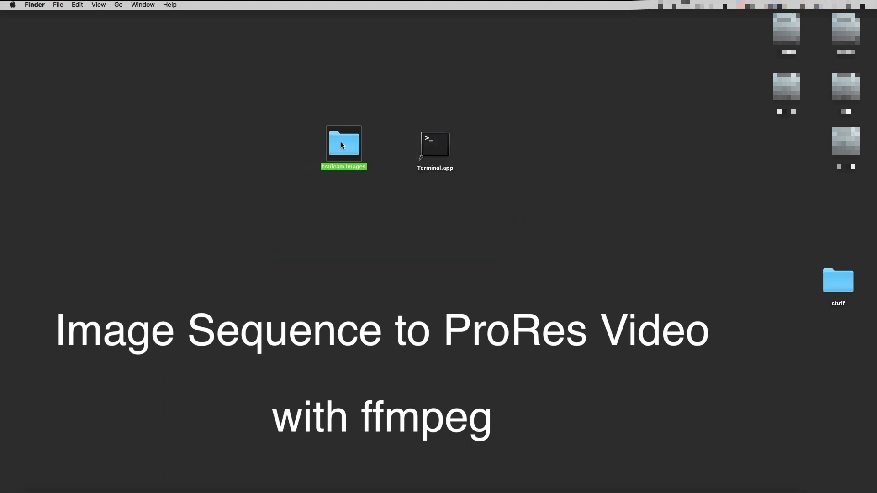
{"action": "double_click", "coordinate": [343, 144]}
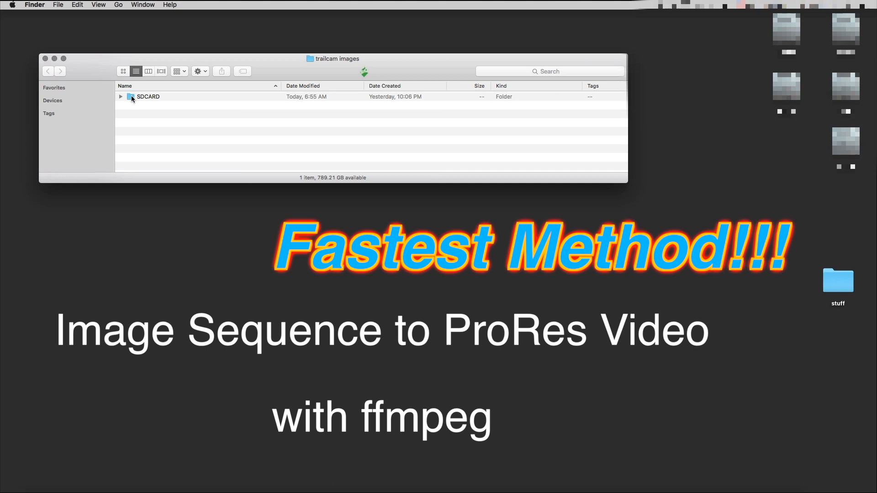
Navigate through SDCARD into DCIM and select the 100DSCIM folder
{"action": "double_click", "coordinate": [147, 96]}
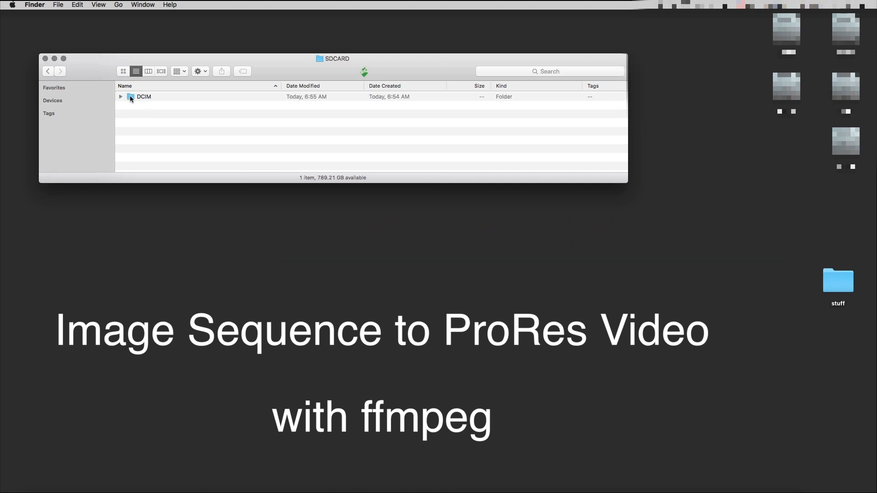
{"action": "double_click", "coordinate": [144, 96]}
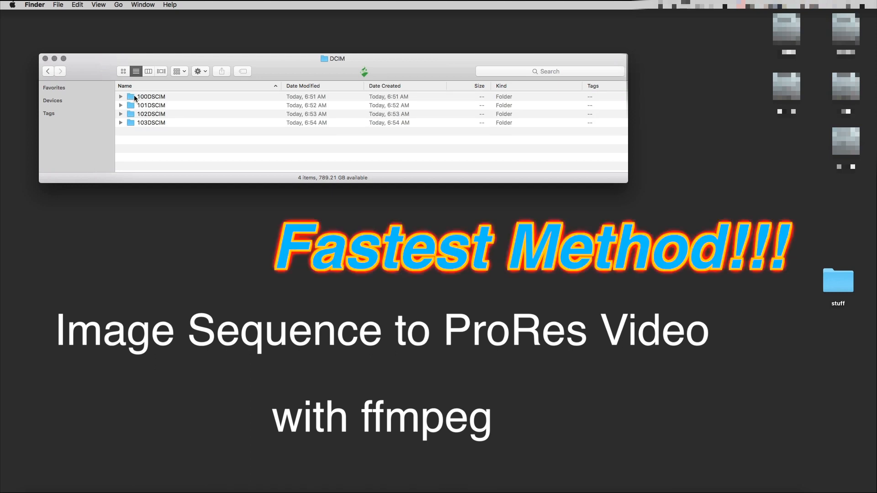
{"action": "left_click", "coordinate": [150, 96]}
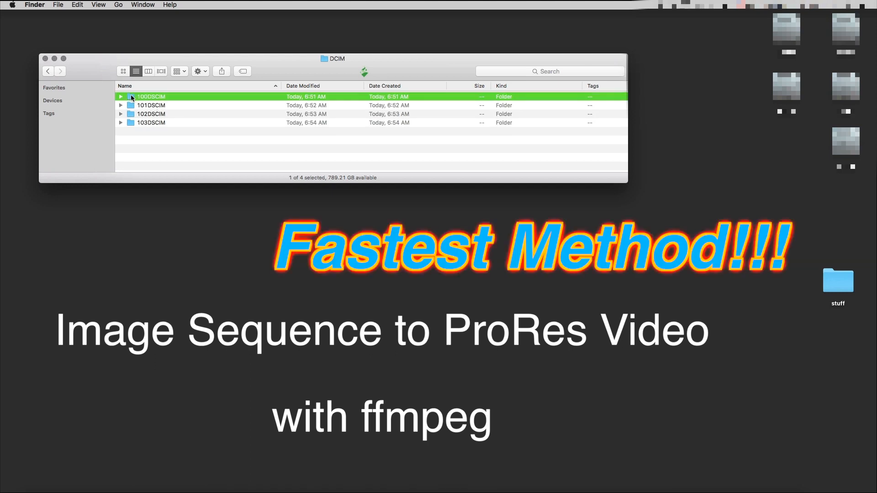
Go into the 100DSCIM folder to list its trailcam JPEG images
{"action": "double_click", "coordinate": [151, 96]}
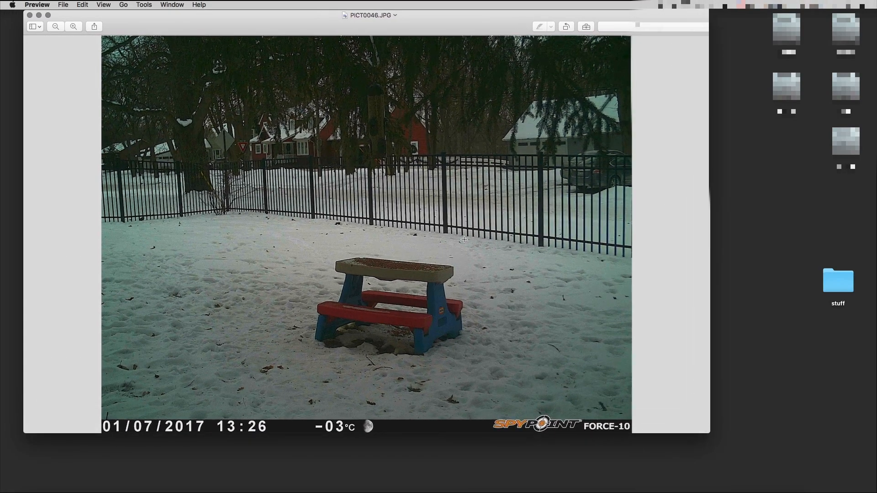
{"action": "mouse_move", "coordinate": [370, 320]}
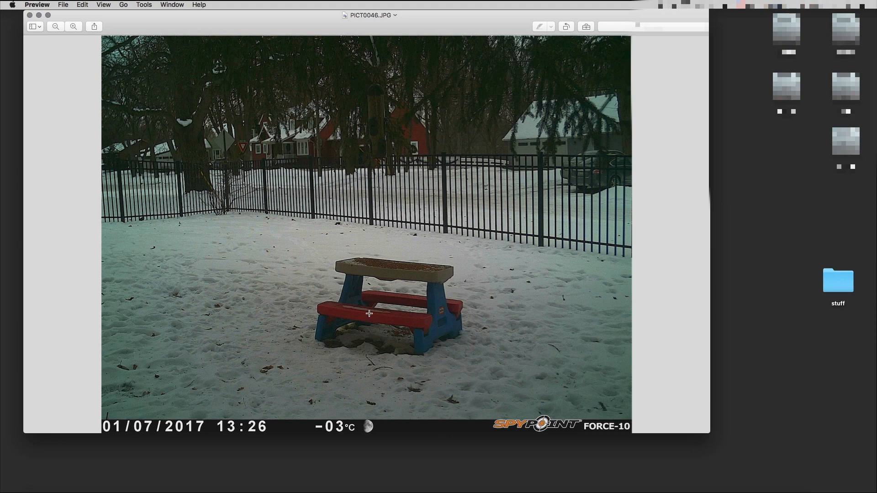
{"action": "mouse_move", "coordinate": [367, 313]}
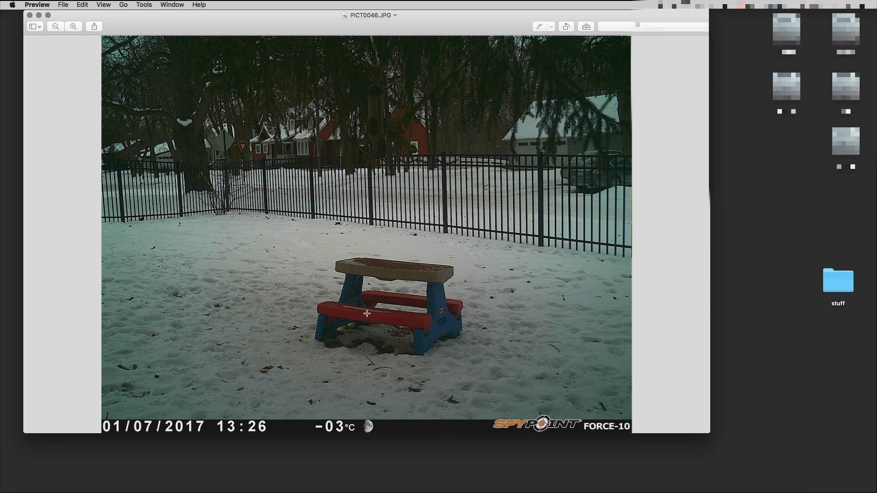
{"action": "mouse_move", "coordinate": [364, 278]}
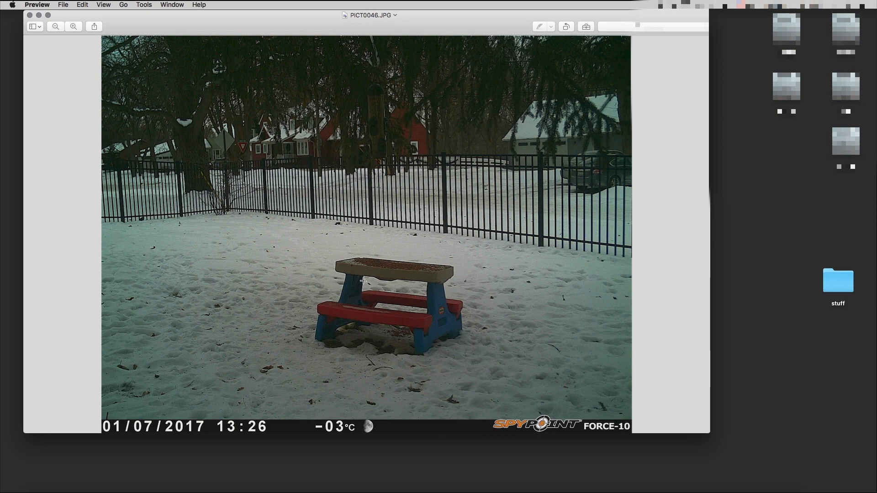
{"action": "mouse_move", "coordinate": [390, 144]}
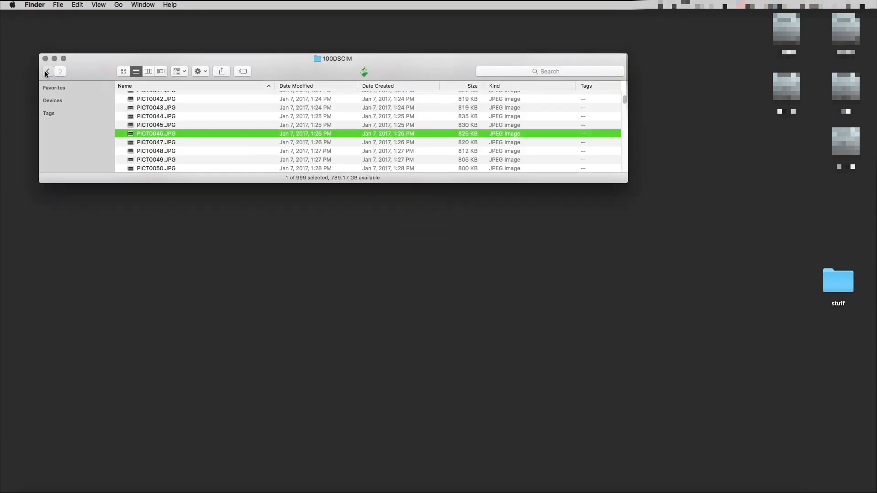
Return Finder to the SDCARD folder and launch Terminal from the desktop
{"action": "left_click", "coordinate": [47, 71]}
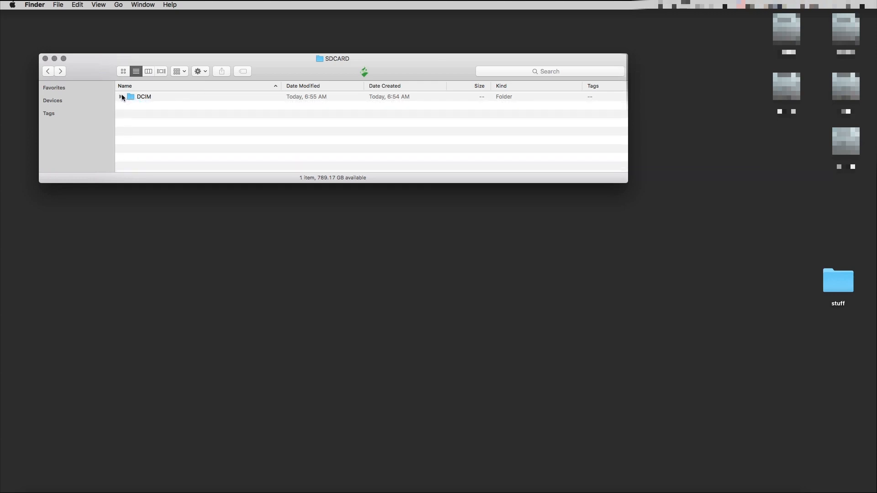
{"action": "mouse_move", "coordinate": [469, 87]}
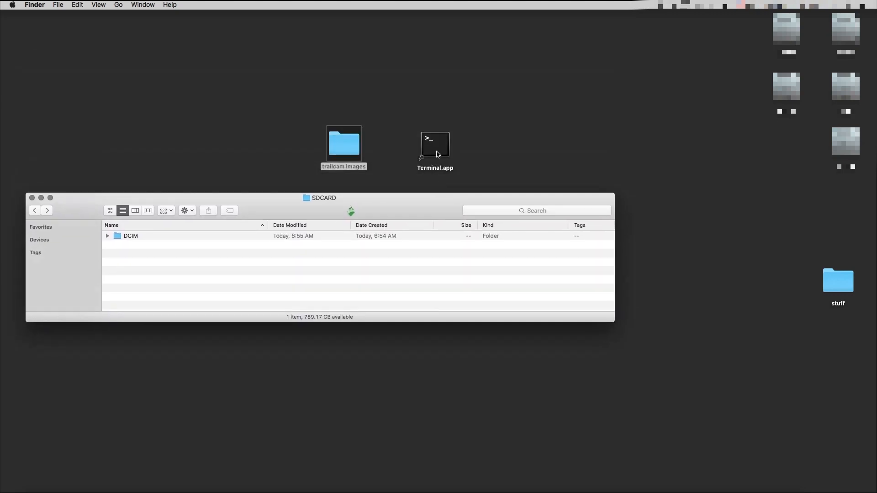
{"action": "double_click", "coordinate": [435, 139]}
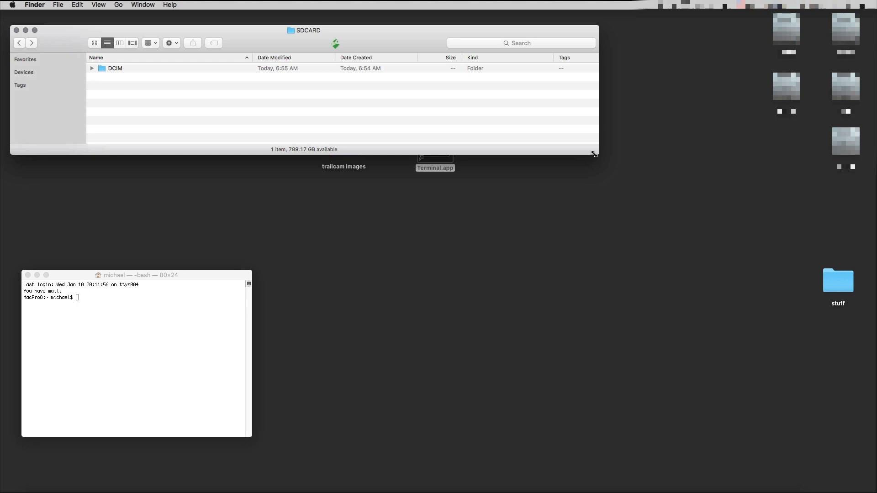
Widen the Terminal window to about 254 columns
{"action": "left_click_drag", "start_coordinate": [594, 154], "coordinate": [699, 186]}
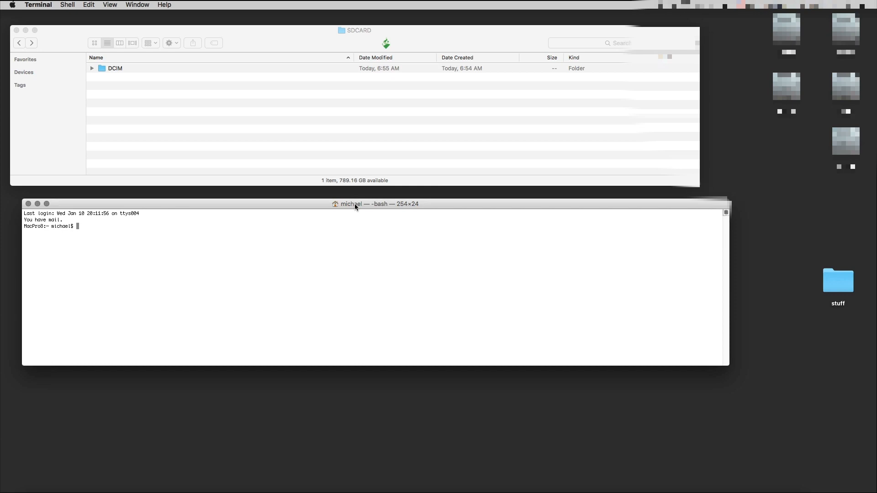
{"action": "mouse_move", "coordinate": [115, 111]}
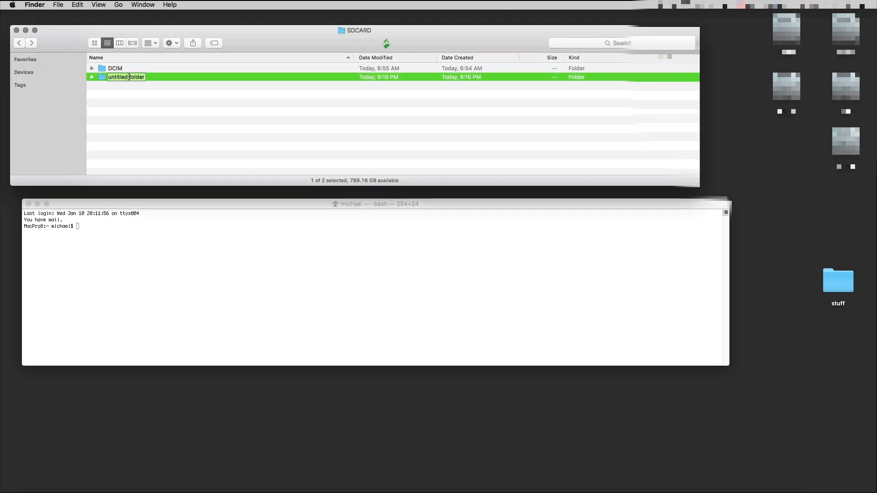
Name the new SDCARD folder 'Video' and bring Terminal back into focus
{"action": "type", "text": "Video"}
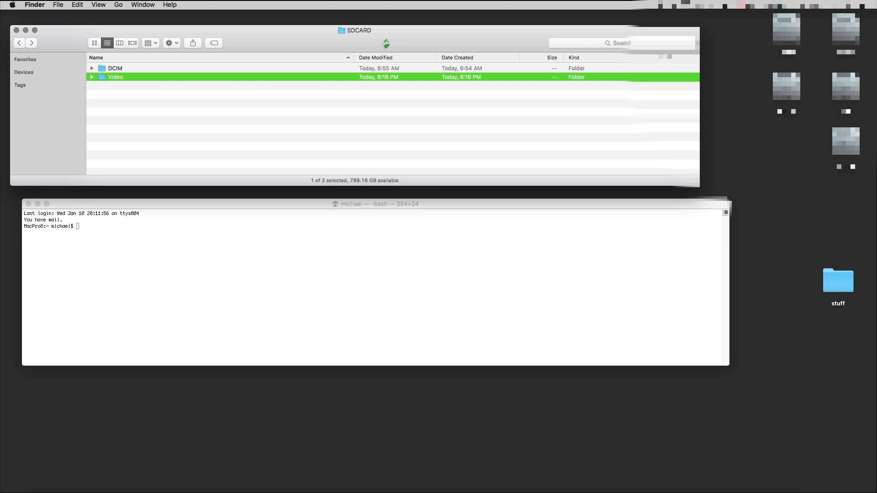
{"action": "mouse_move", "coordinate": [145, 76]}
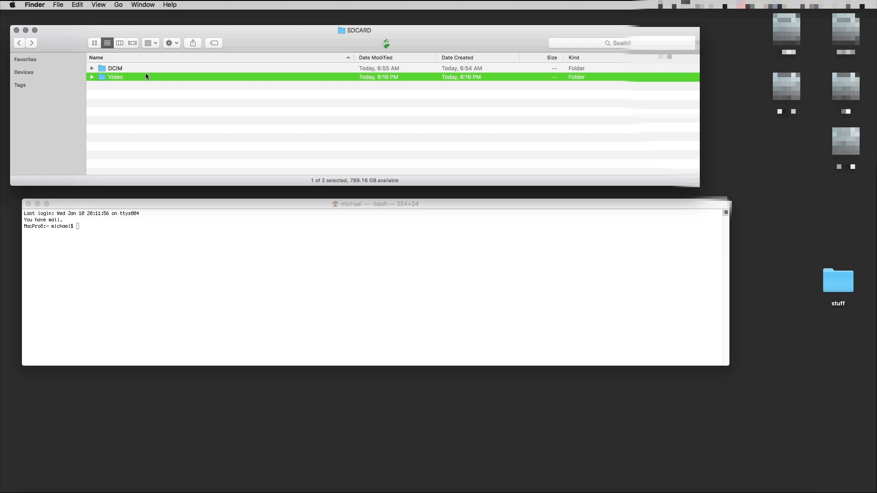
{"action": "left_click", "coordinate": [374, 203]}
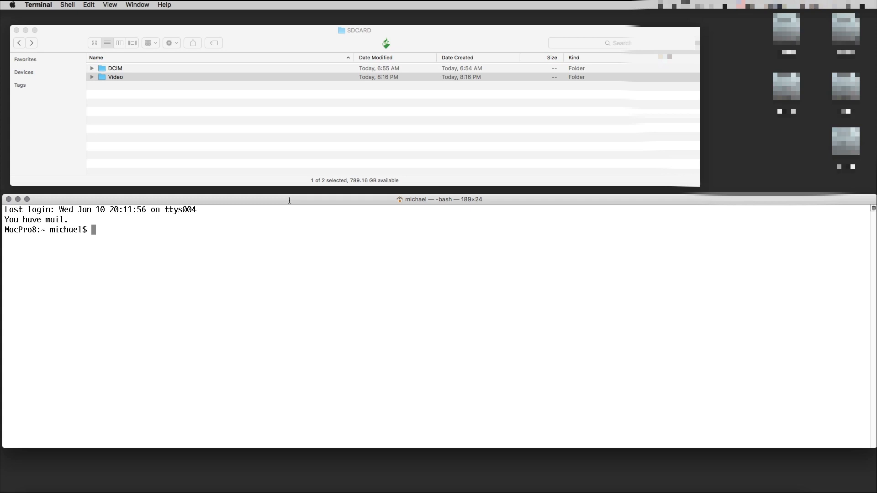
Start the command with ffmpeg -f image2 for an image-sequence input
{"action": "type", "text": "ffmp"}
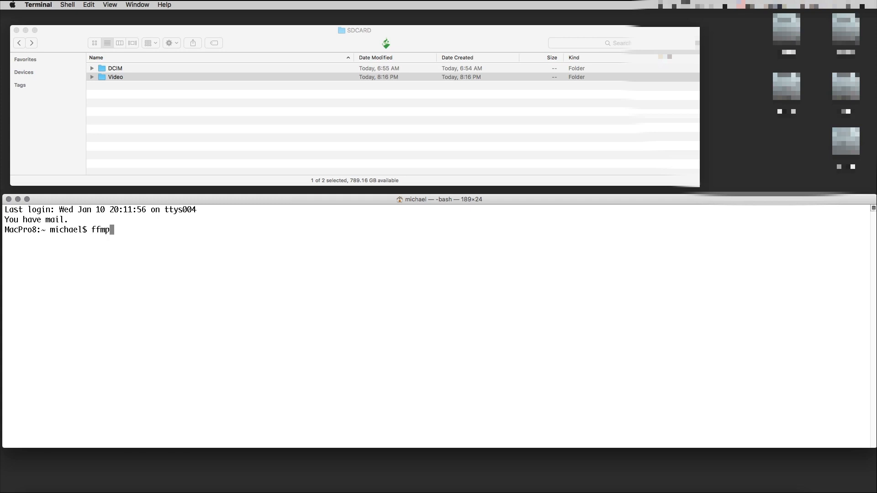
{"action": "type", "text": "eg -f"}
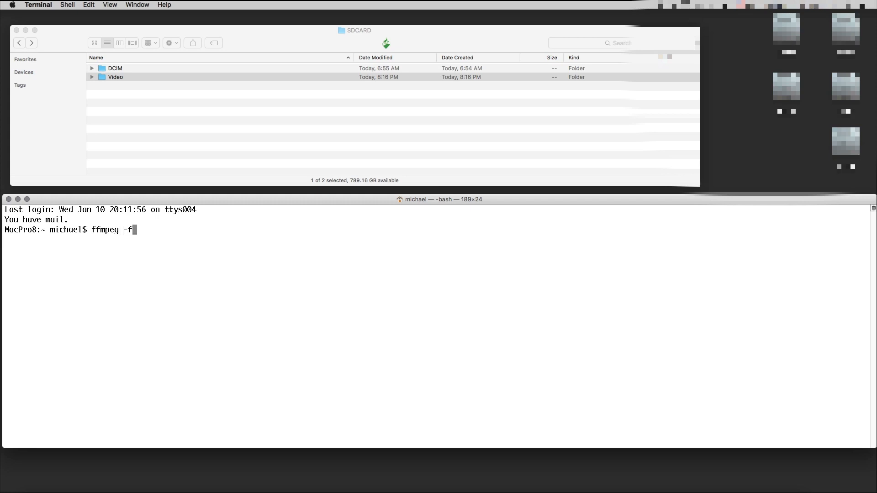
{"action": "type", "text": "im"}
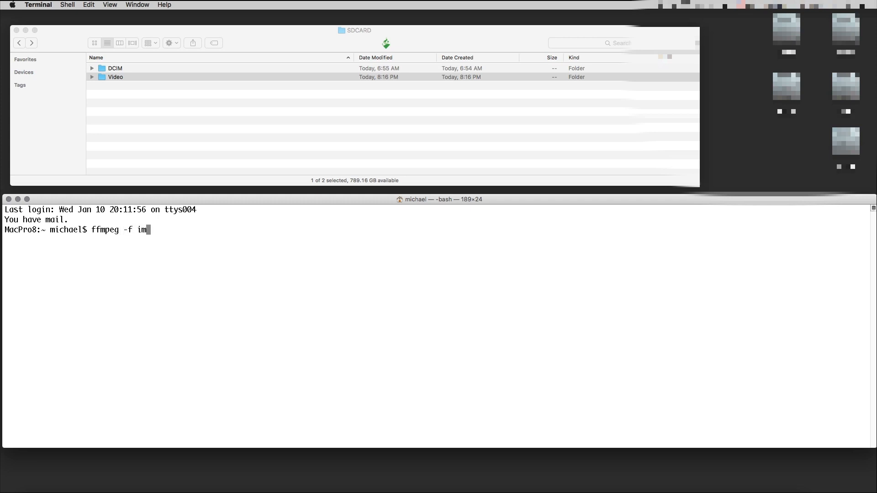
{"action": "type", "text": "age2"}
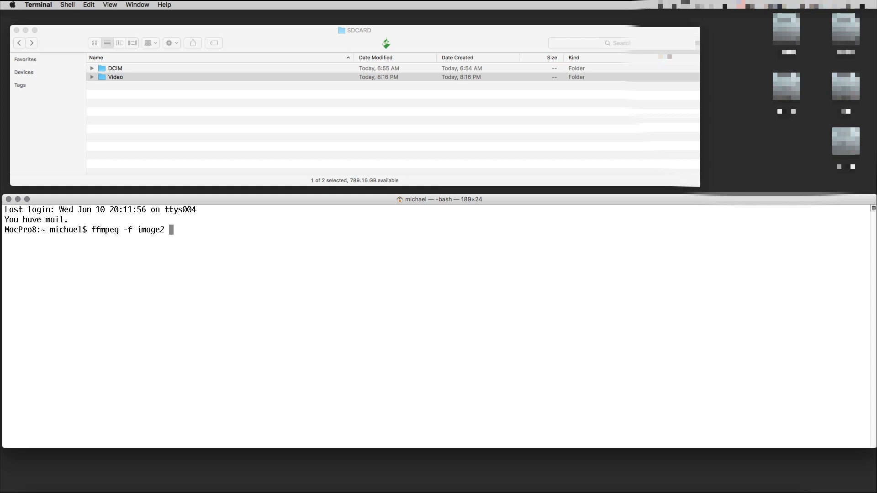
Add -pattern_type glob -i ' to begin a quoted glob input path
{"action": "type", "text": "-pattern"}
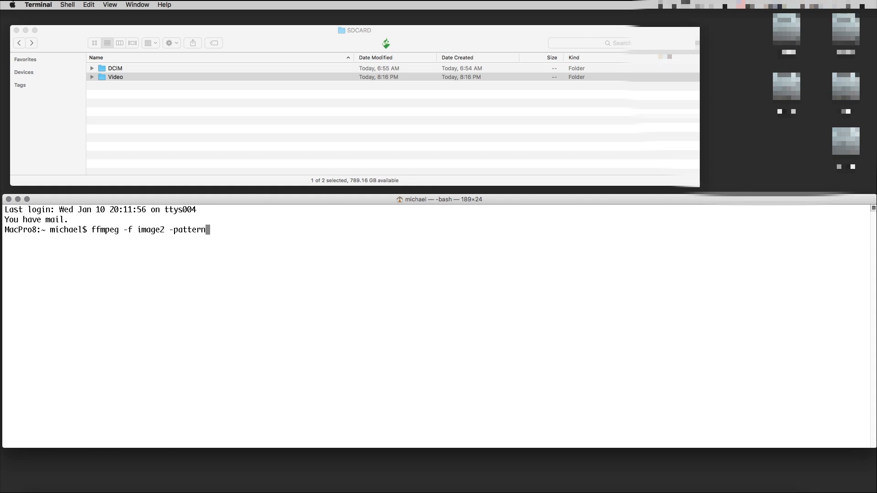
{"action": "type", "text": "_"}
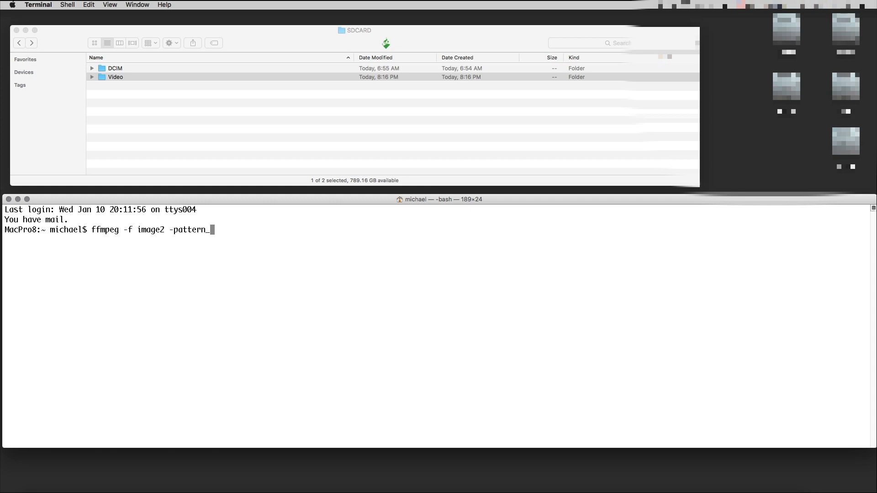
{"action": "type", "text": "type"}
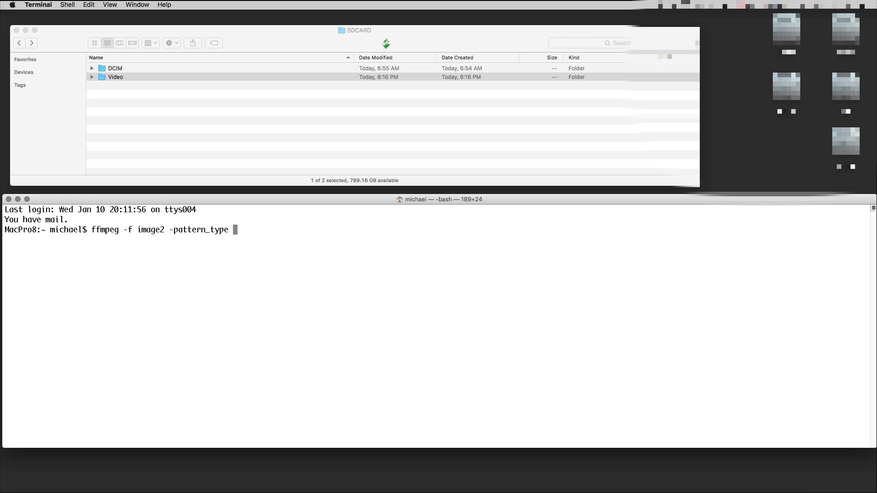
{"action": "type", "text": "g"}
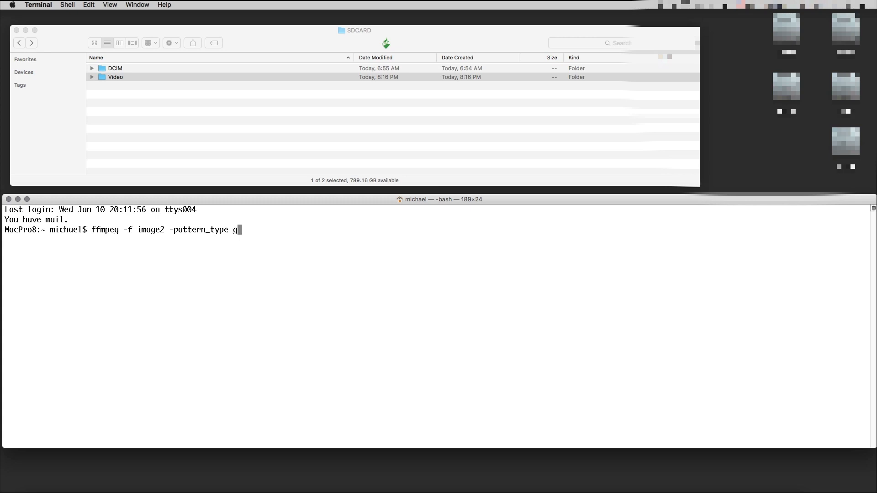
{"action": "type", "text": "lob -i"}
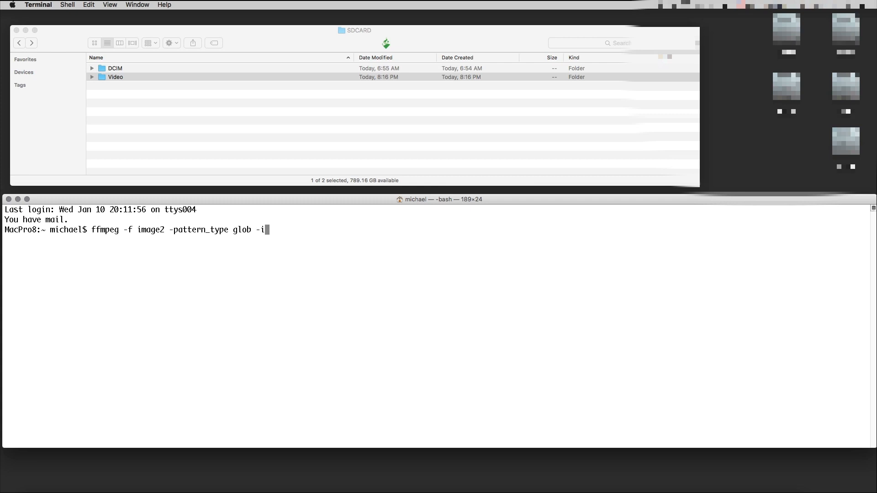
{"action": "type", "text": "'"}
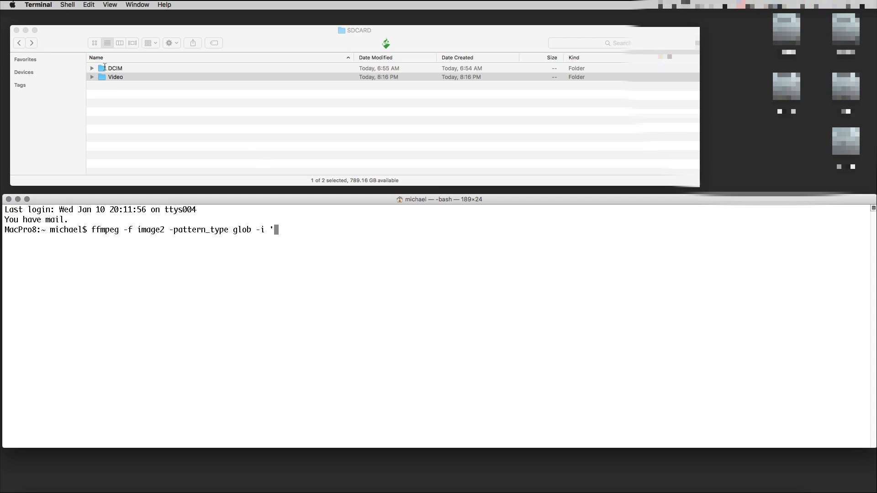
Insert the DCIM folder path and complete the quoted input glob ending in /**/*.JPG'
{"action": "left_click", "coordinate": [115, 76]}
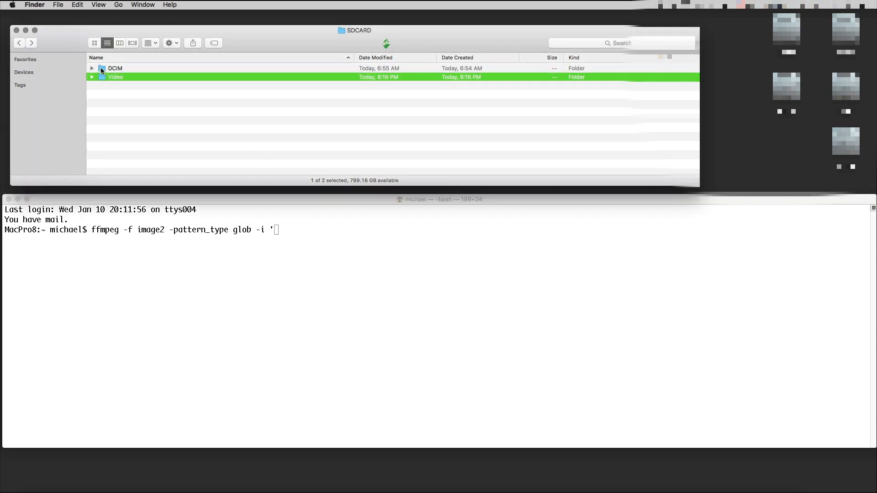
{"action": "type", "text": "/Users/michael/Desktop/trailcam\\ images/SDCARD/DCIM"}
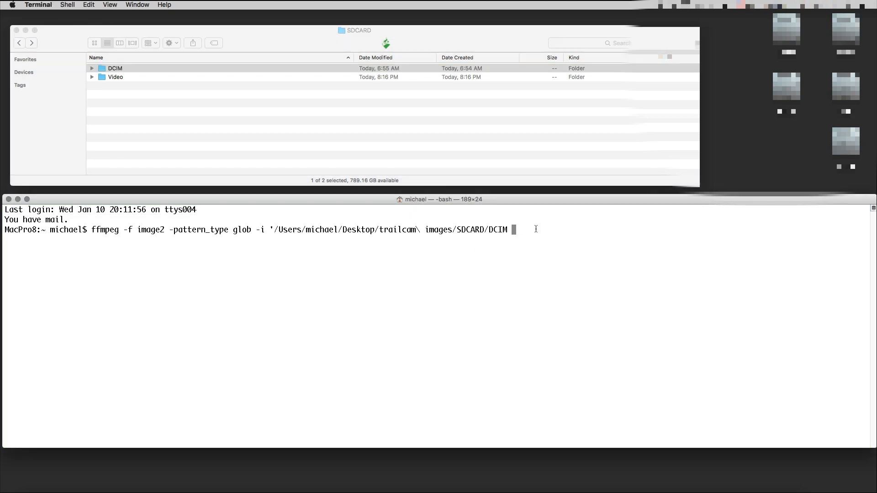
{"action": "type", "text": "/"}
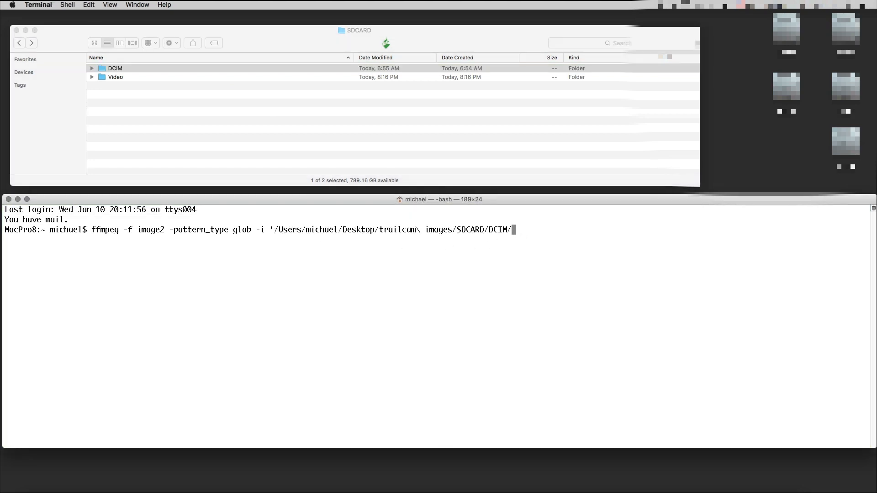
{"action": "type", "text": "*"}
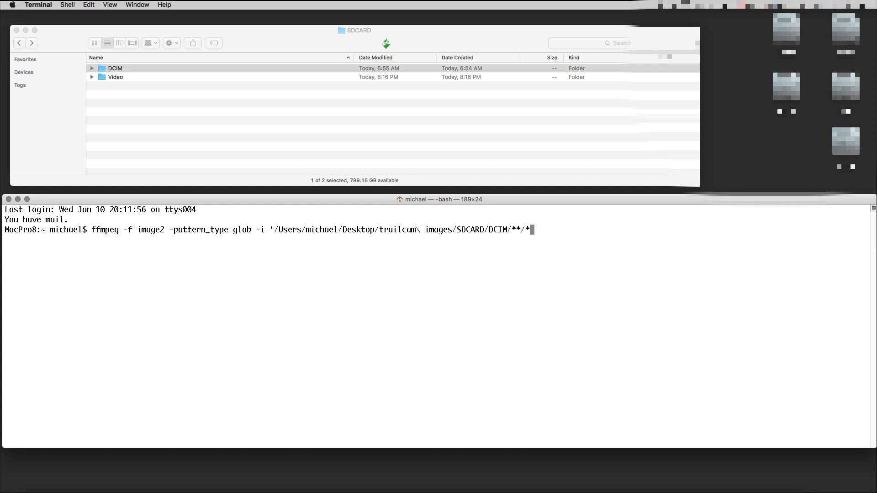
{"action": "type", "text": "JP"}
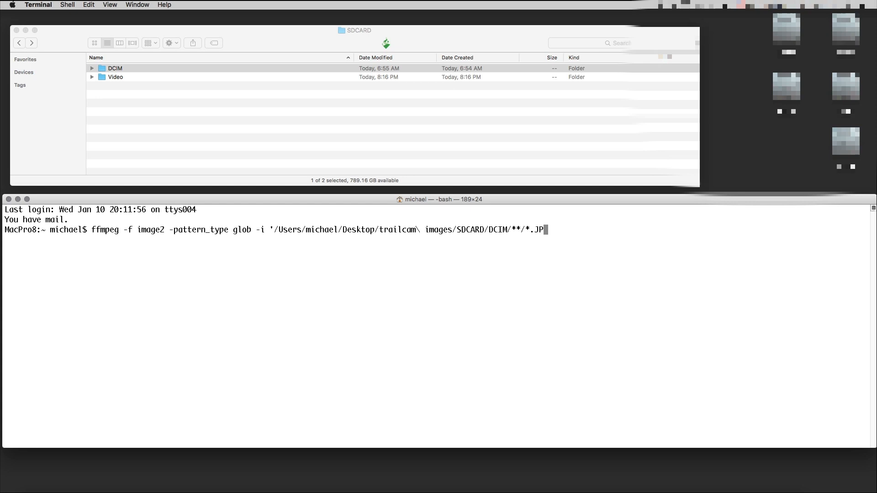
{"action": "type", "text": "G"}
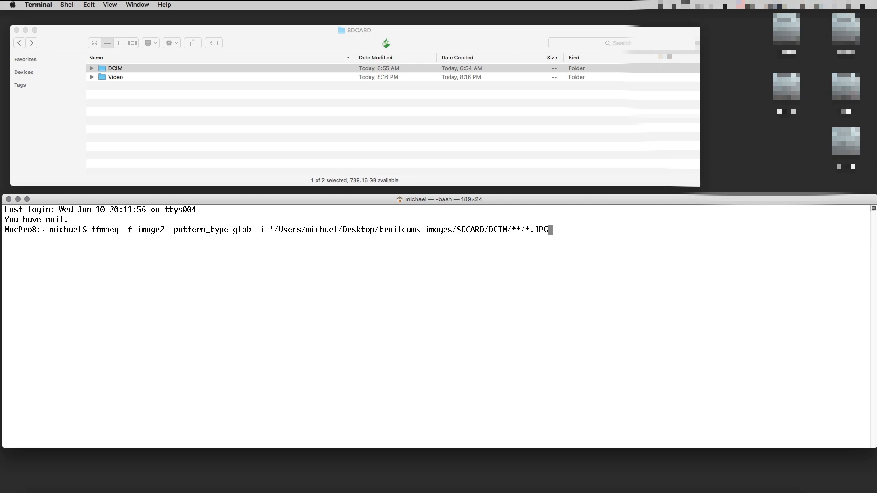
{"action": "type", "text": "'"}
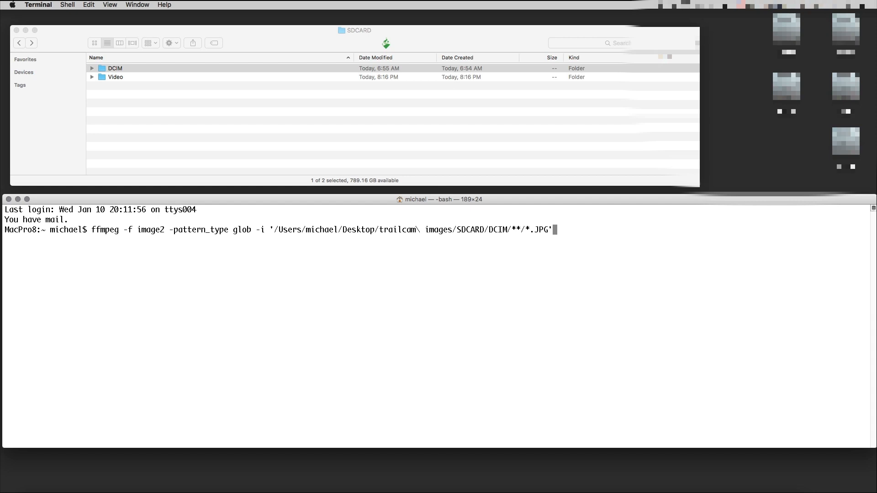
Add -r 30 frame rate and -vcodec prores encoding to the command
{"action": "type", "text": "-"}
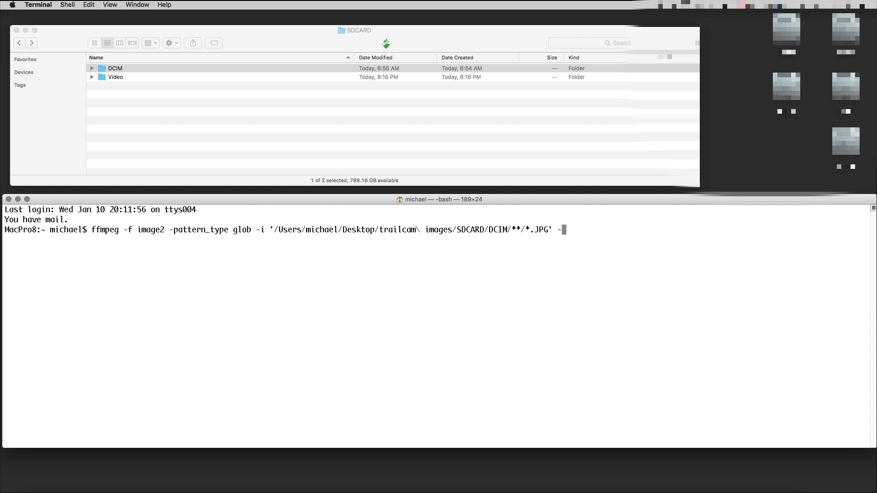
{"action": "type", "text": "r"}
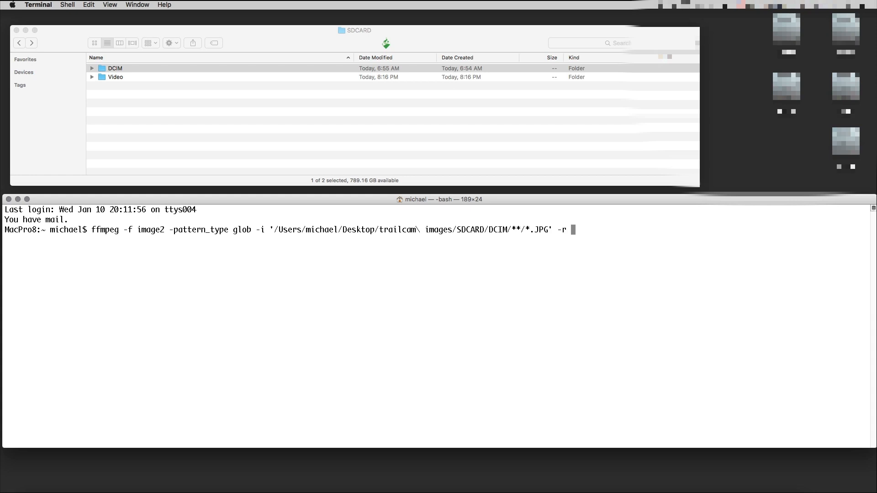
{"action": "type", "text": "3"}
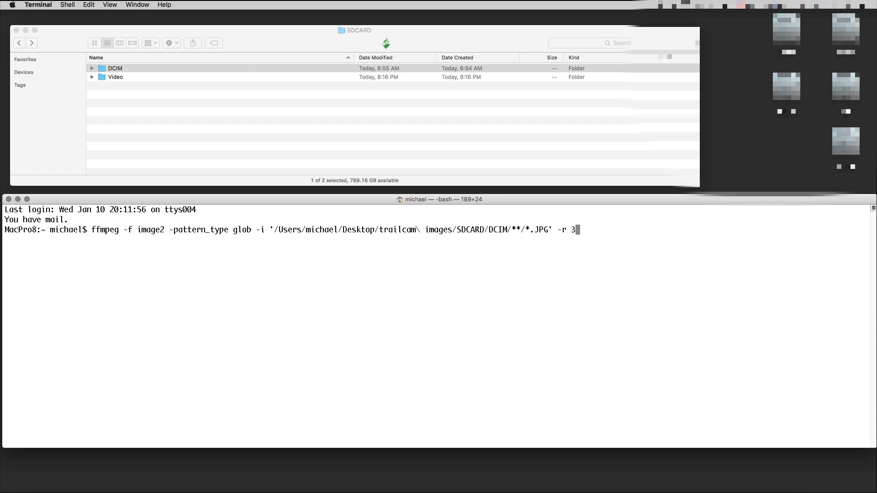
{"action": "type", "text": "0 -vcodec"}
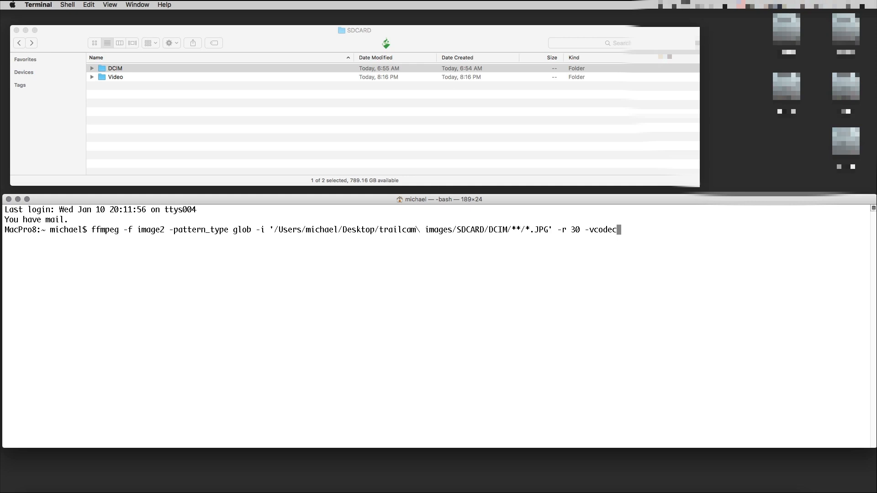
{"action": "type", "text": "prores"}
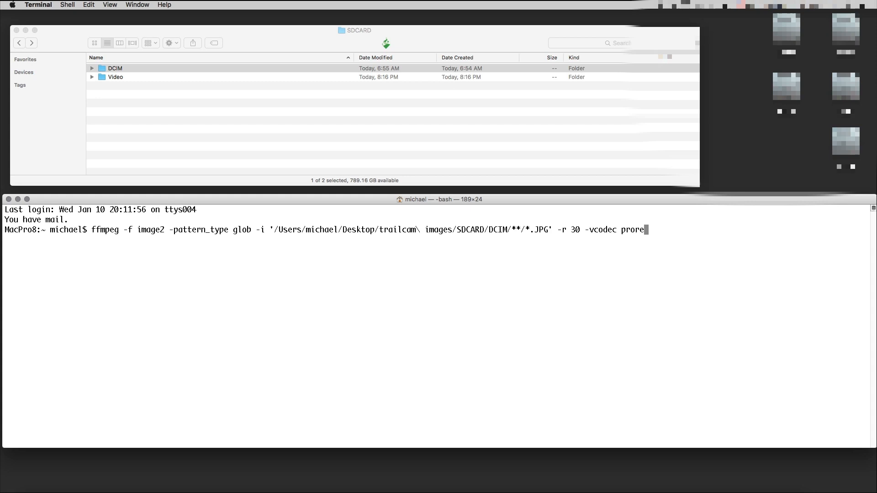
{"action": "type", "text": "s"}
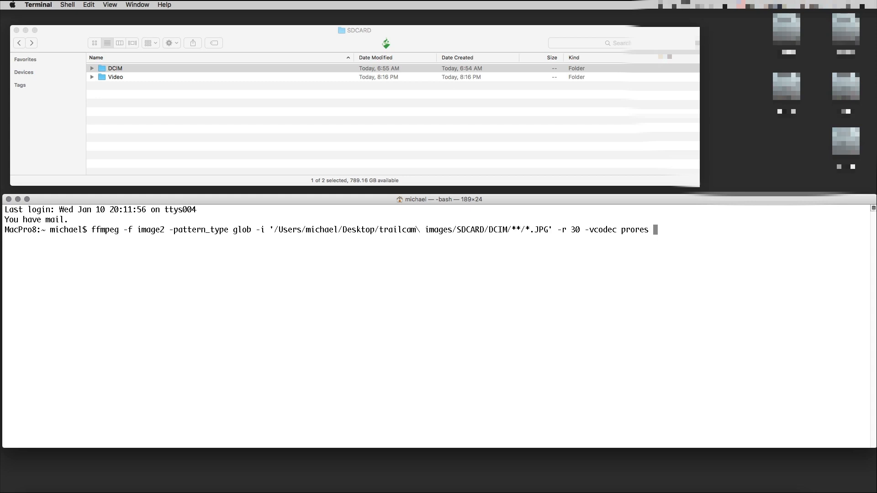
{"action": "mouse_move", "coordinate": [728, 258]}
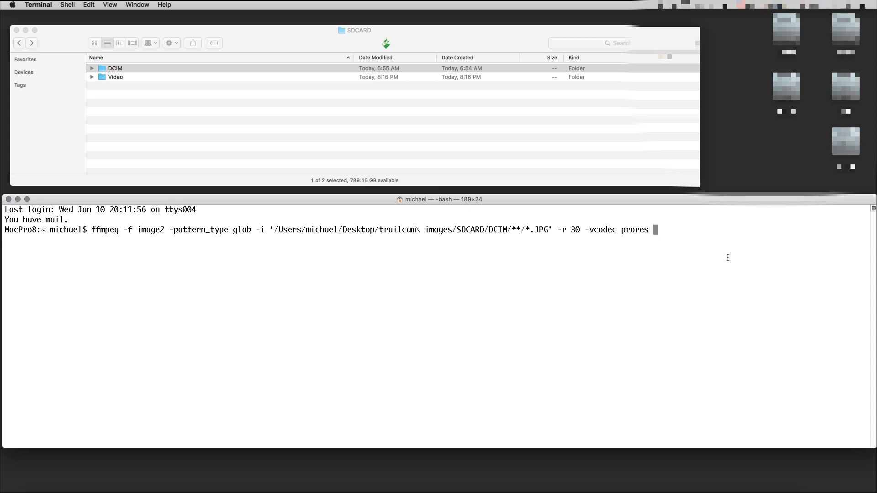
{"action": "mouse_move", "coordinate": [128, 69]}
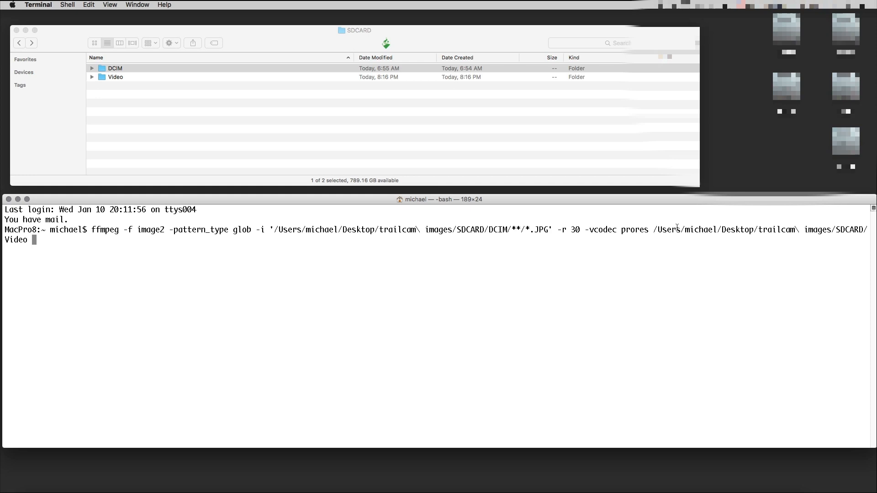
{"action": "mouse_move", "coordinate": [44, 241]}
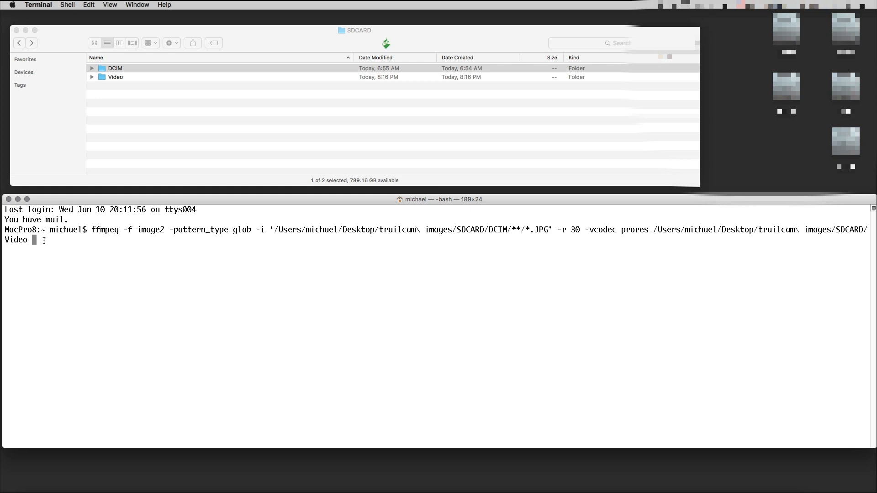
Finish the output path as SDCARD/Video/timelapse.mov and run the ffmpeg command
{"action": "type", "text": "/"}
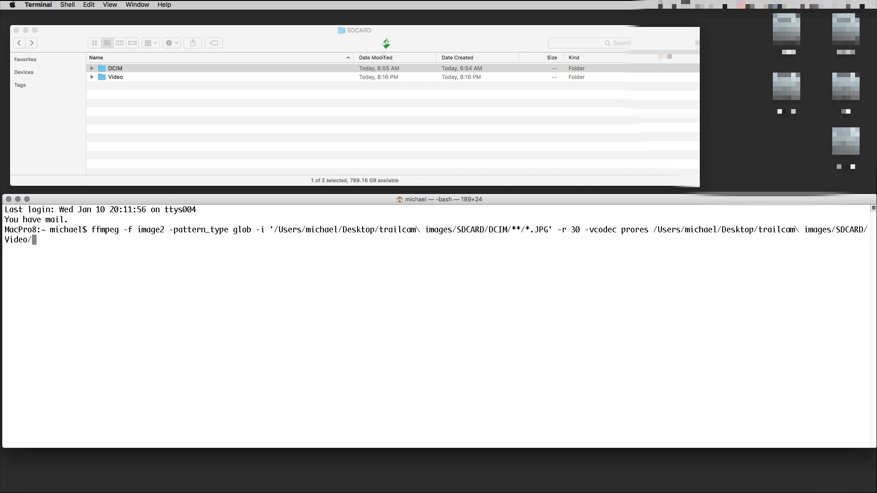
{"action": "type", "text": "timelaps"}
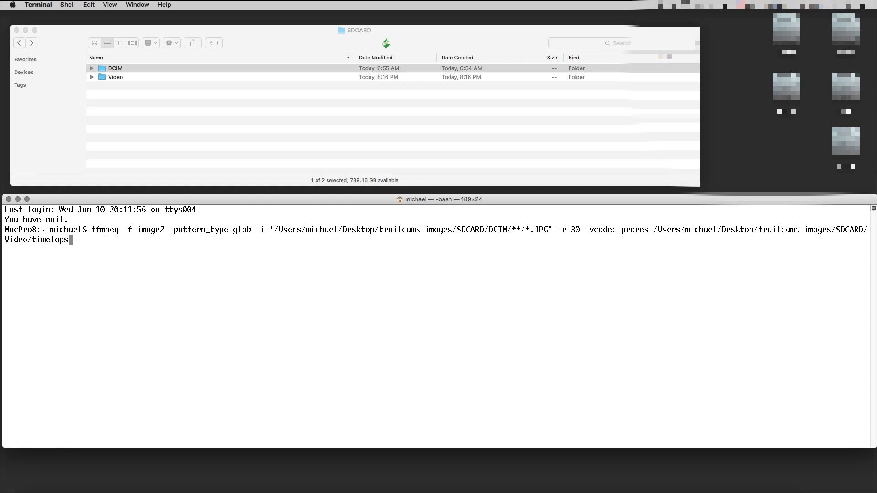
{"action": "type", "text": "."}
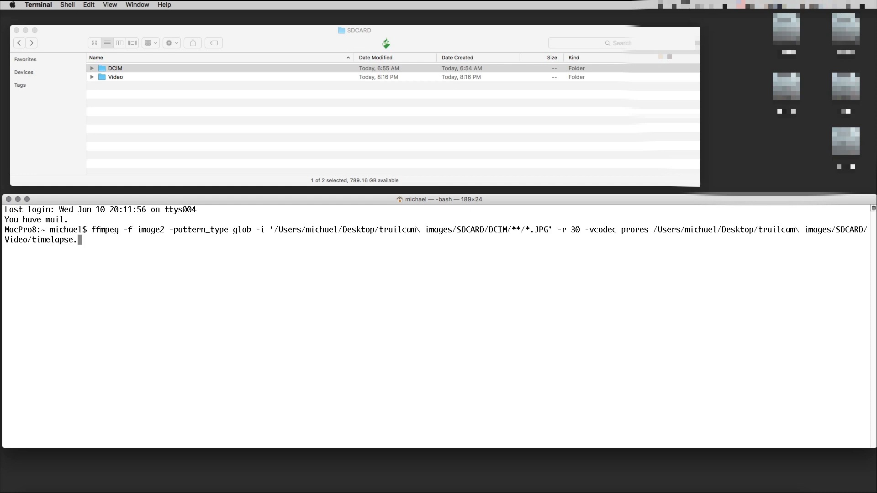
{"action": "type", "text": "mov"}
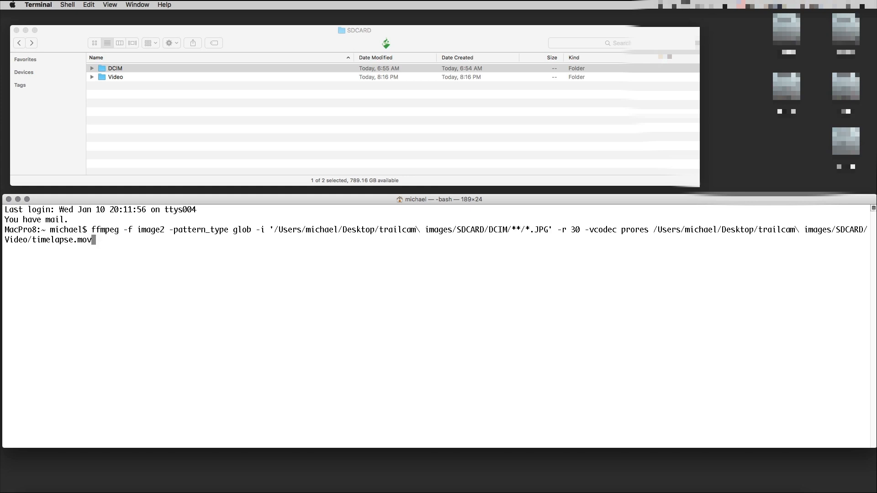
{"action": "key", "text": "Backspace"}
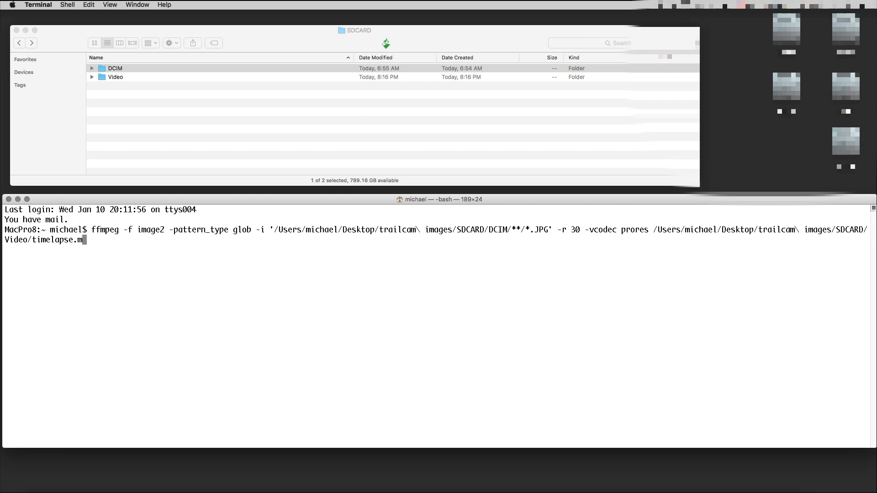
{"action": "type", "text": "ov"}
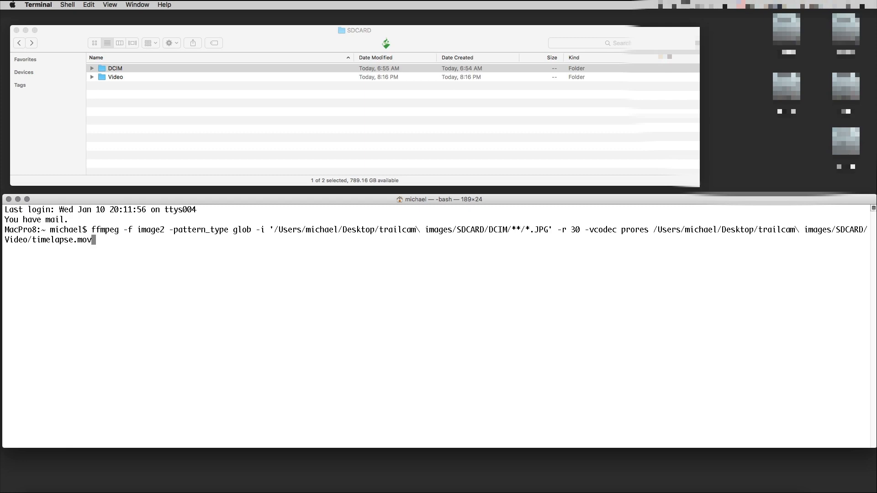
{"action": "key", "text": "Return"}
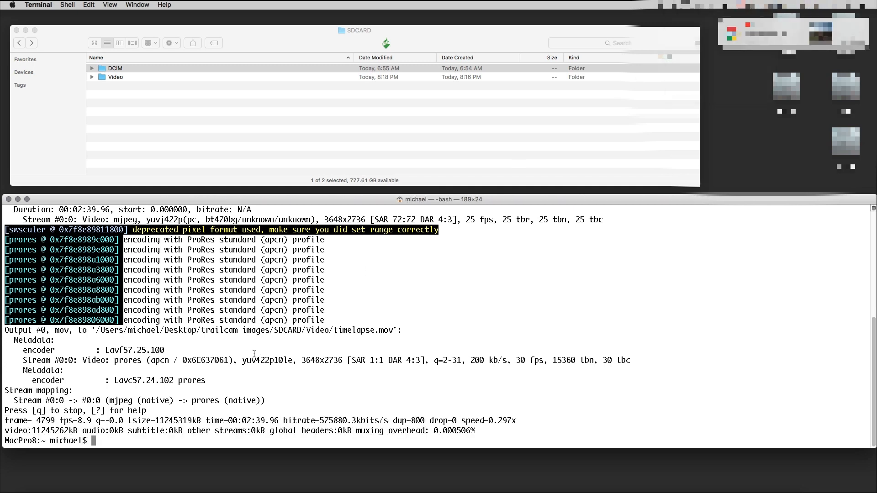
{"action": "mouse_move", "coordinate": [104, 439]}
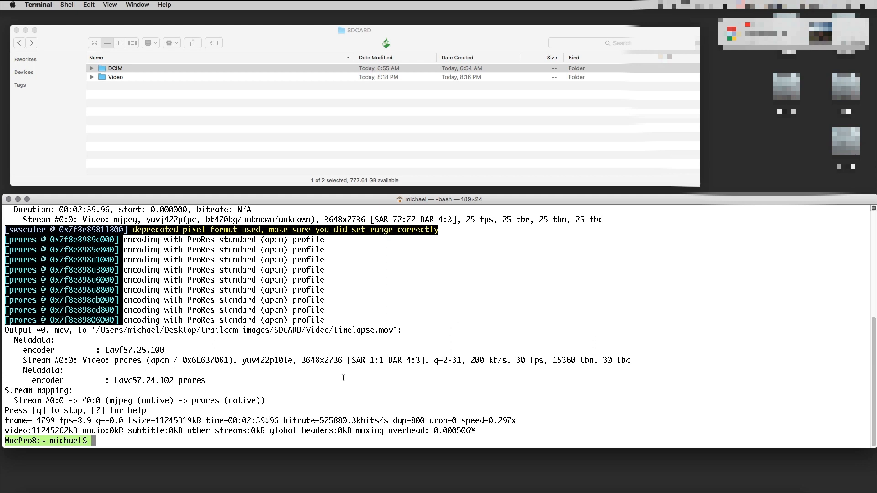
After the 4799-frame ProRes encode finishes, select the bitrate figure in the output
{"action": "double_click", "coordinate": [335, 420]}
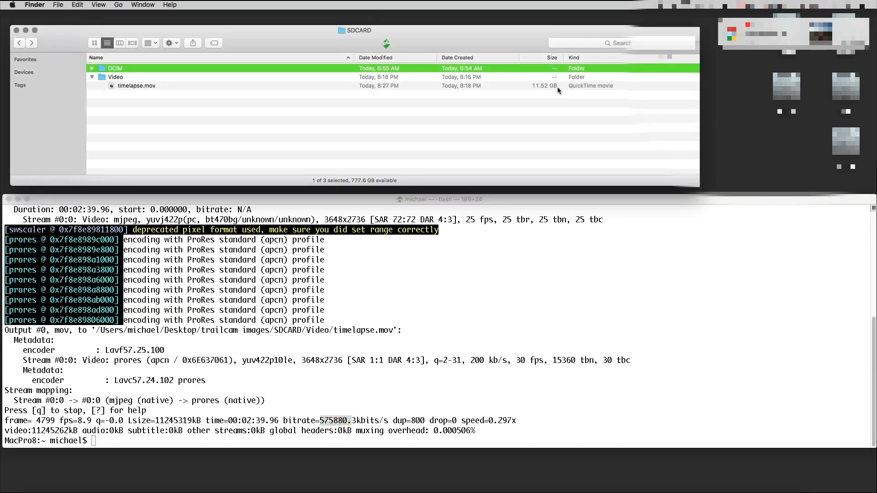
{"action": "mouse_move", "coordinate": [540, 92]}
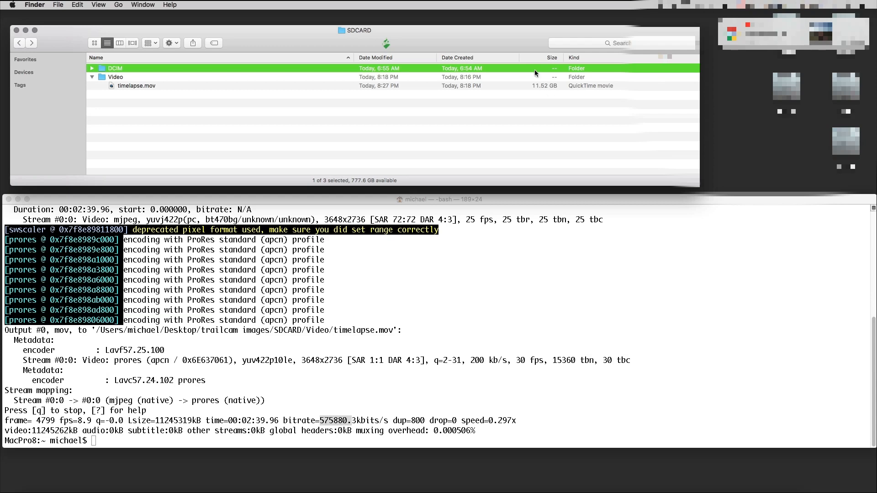
{"action": "mouse_move", "coordinate": [522, 121]}
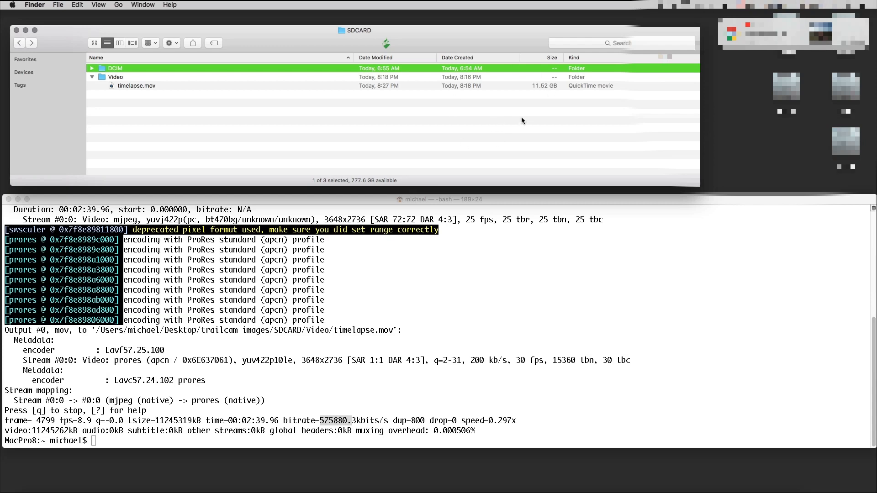
Open the 11.52 GB timelapse.mov from the Video folder in QuickTime Player
{"action": "left_click", "coordinate": [136, 86]}
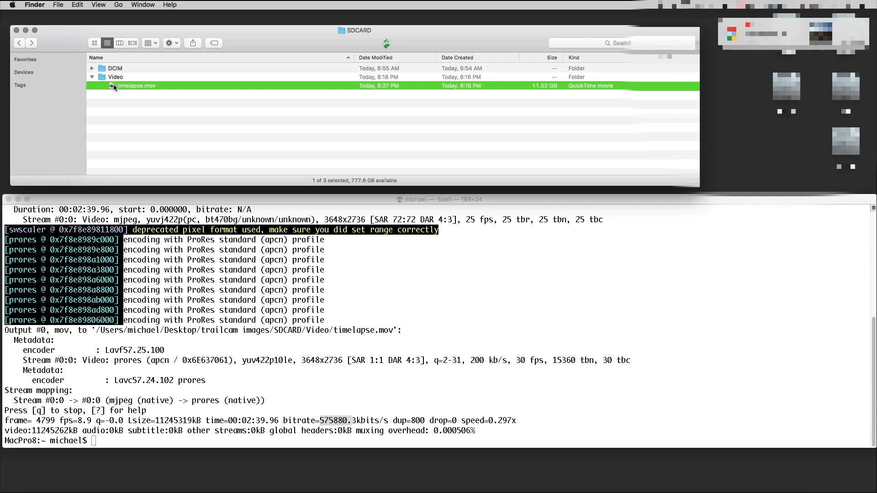
{"action": "mouse_move", "coordinate": [111, 92]}
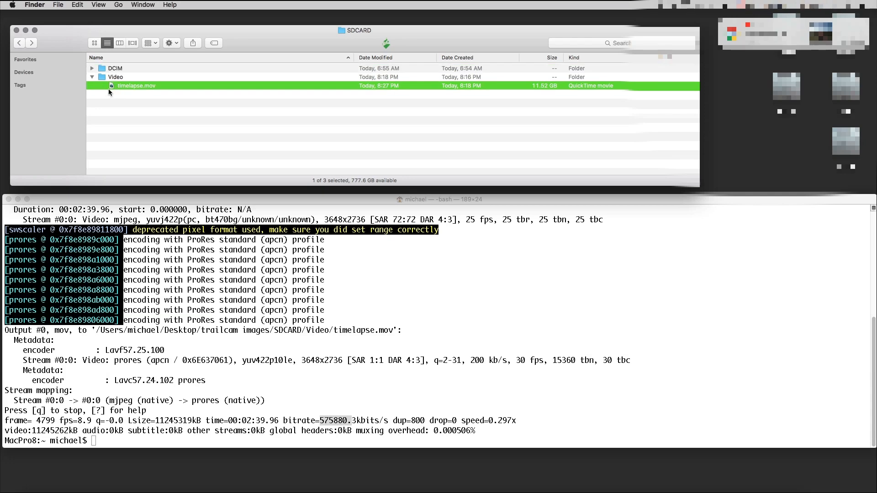
{"action": "double_click", "coordinate": [136, 86]}
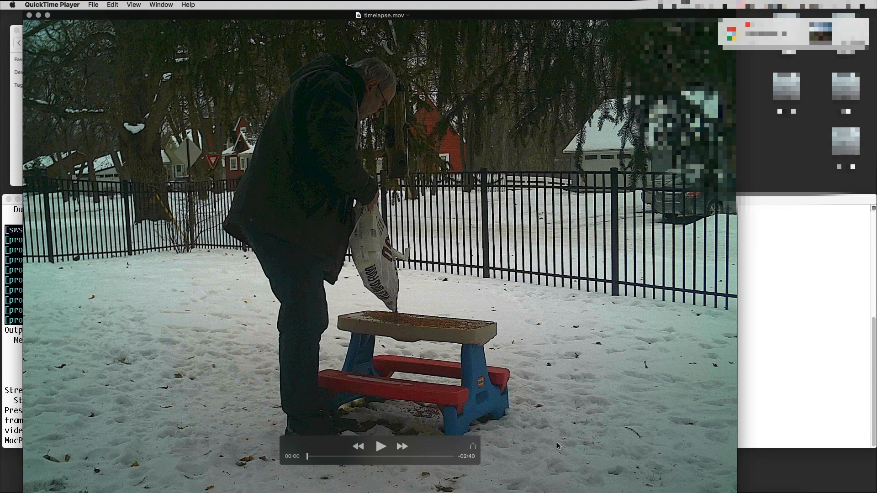
Scrub the timelapse forward to the snowy morning and late night footage, then back to the first night
{"action": "left_click", "coordinate": [133, 5]}
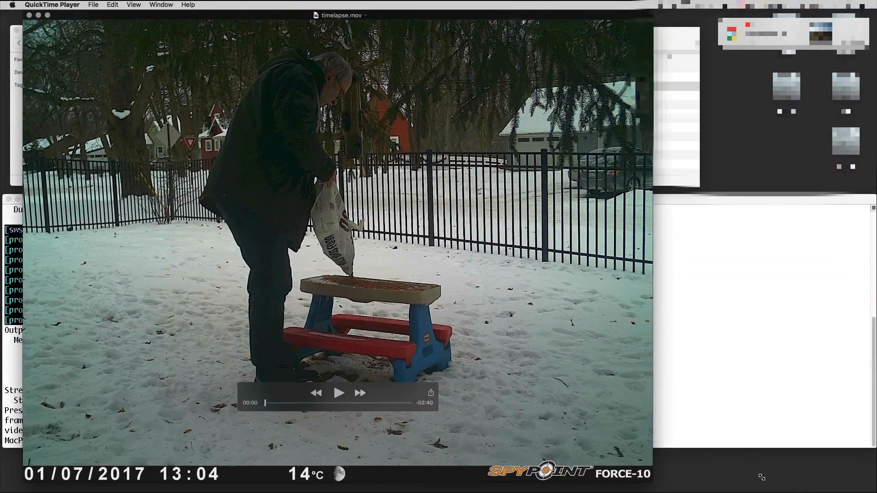
{"action": "left_click_drag", "start_coordinate": [265, 403], "coordinate": [279, 403]}
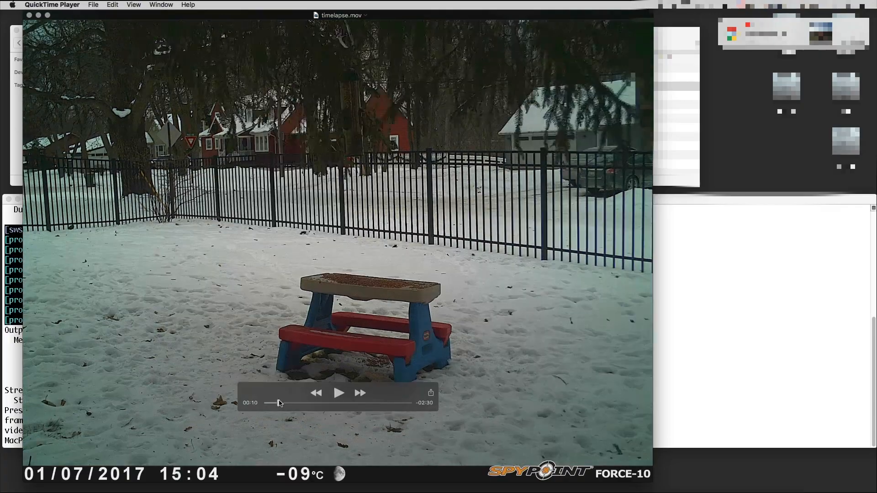
{"action": "left_click_drag", "start_coordinate": [274, 403], "coordinate": [350, 402]}
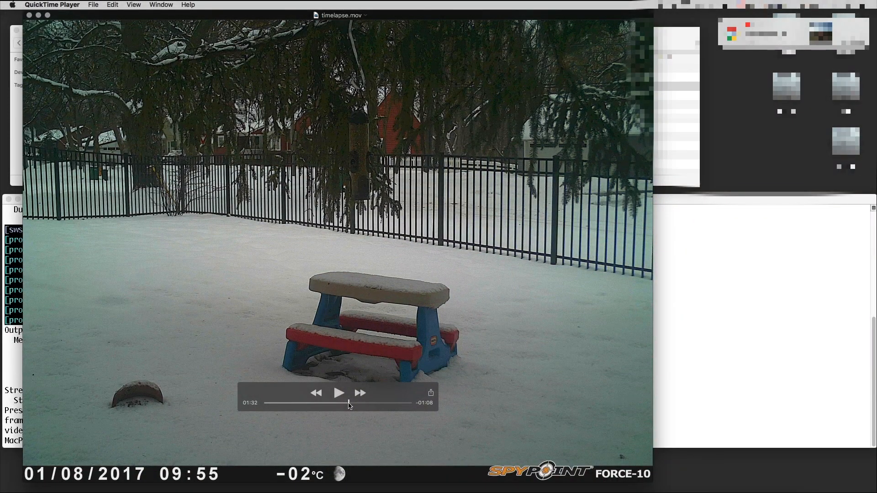
{"action": "left_click_drag", "start_coordinate": [347, 403], "coordinate": [400, 403]}
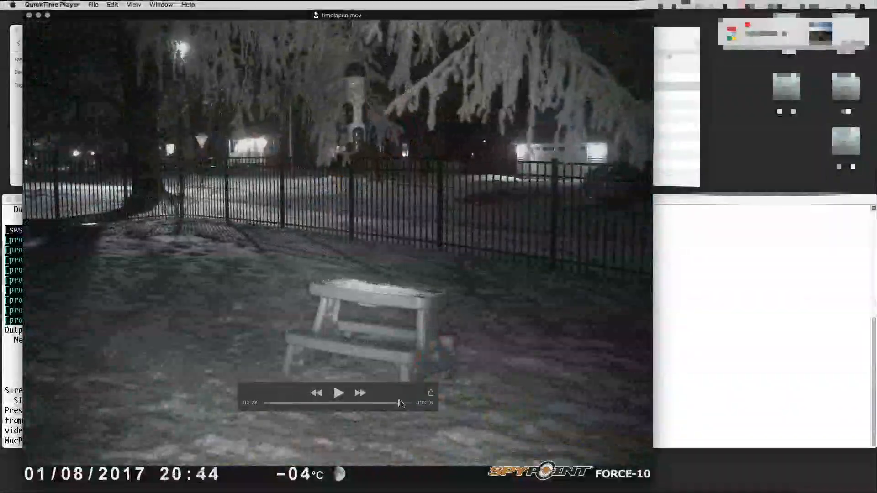
{"action": "left_click_drag", "start_coordinate": [400, 403], "coordinate": [296, 403]}
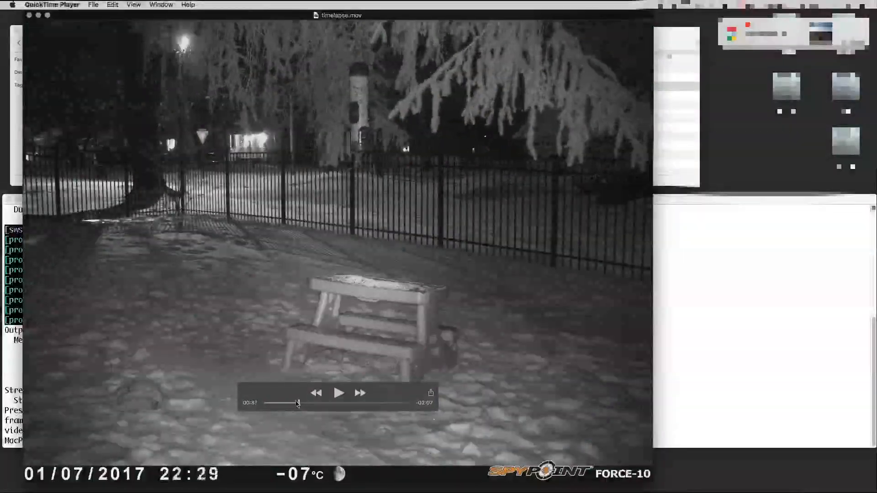
Scrub through the after-midnight and snowy-morning footage to the end, then close the movie window
{"action": "left_click_drag", "start_coordinate": [298, 403], "coordinate": [306, 403]}
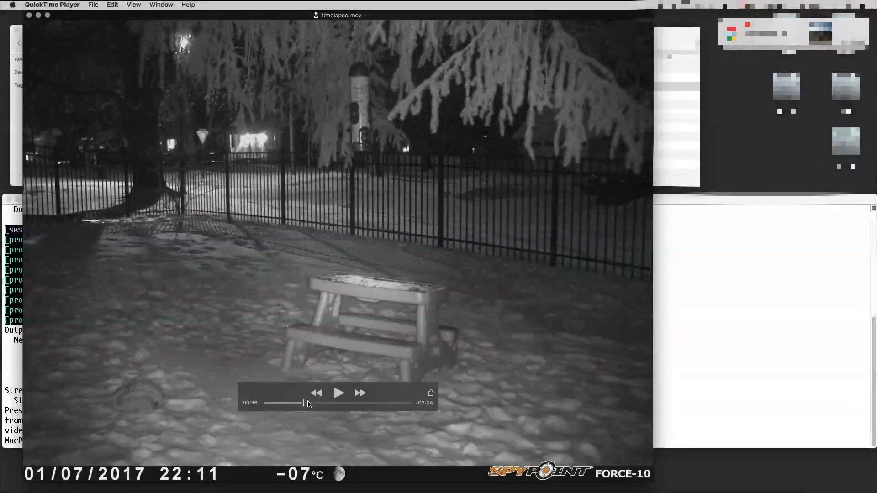
{"action": "left_click_drag", "start_coordinate": [302, 403], "coordinate": [296, 402]}
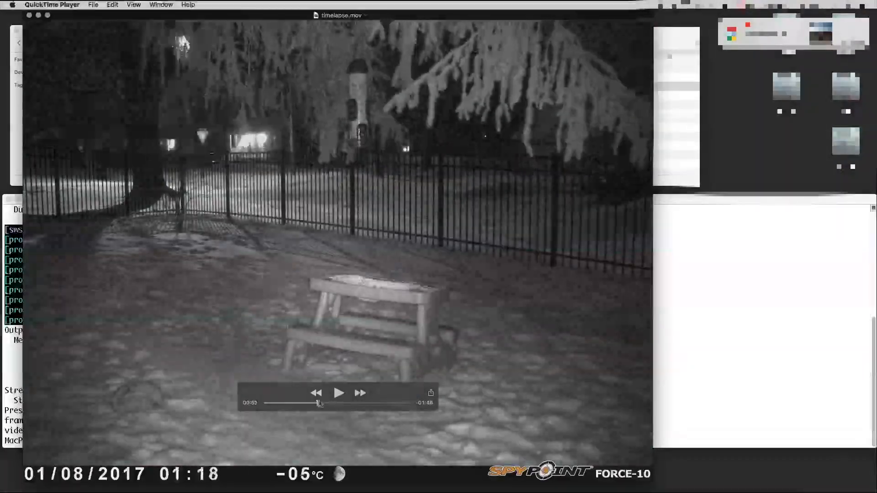
{"action": "left_click_drag", "start_coordinate": [318, 403], "coordinate": [332, 403]}
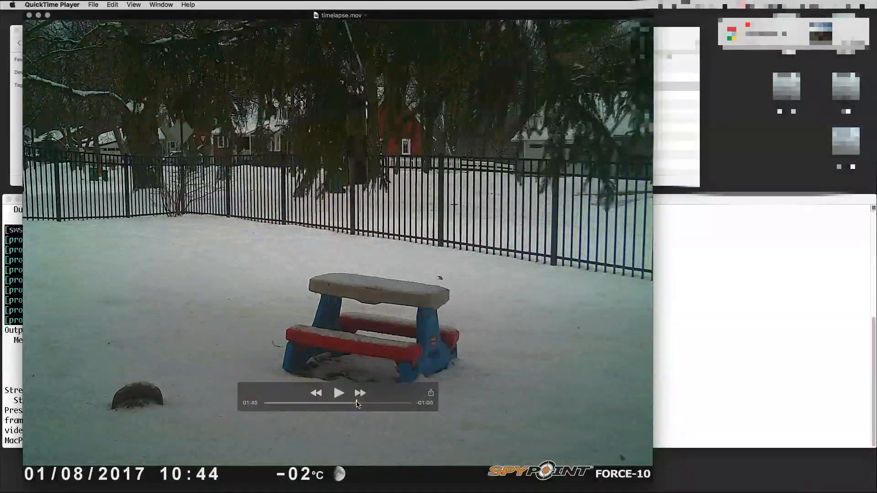
{"action": "left_click_drag", "start_coordinate": [358, 402], "coordinate": [379, 402]}
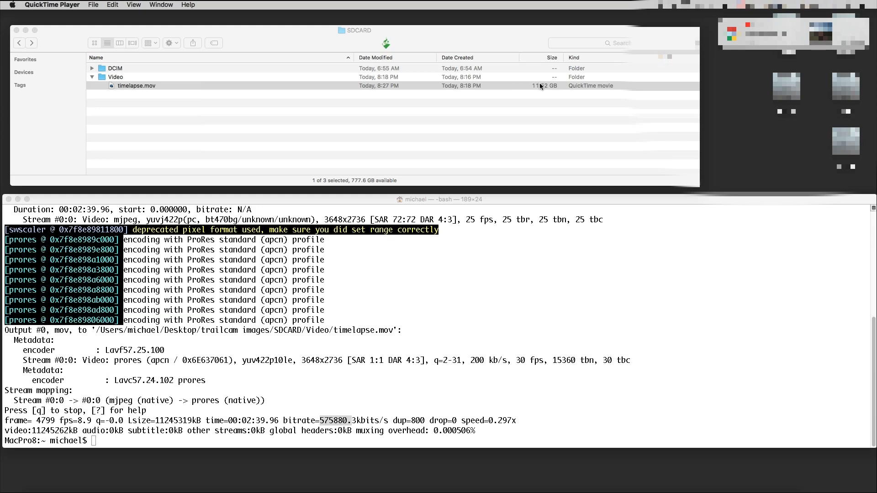
{"action": "mouse_move", "coordinate": [540, 87]}
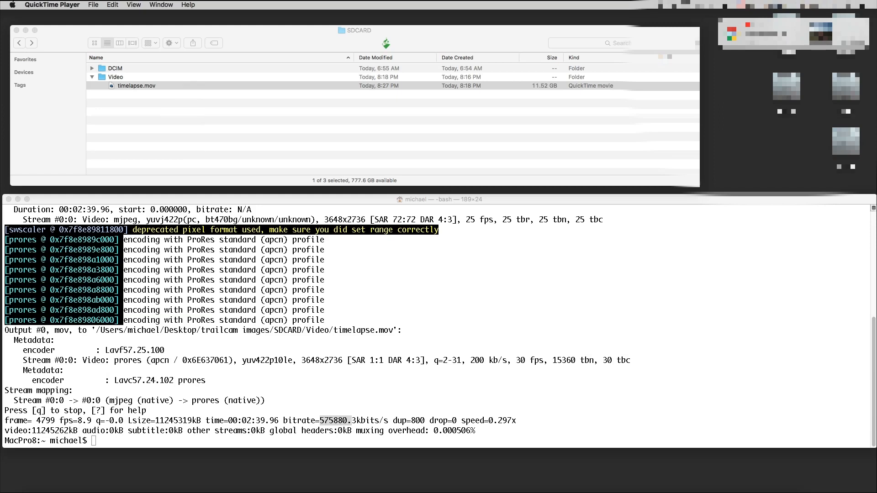